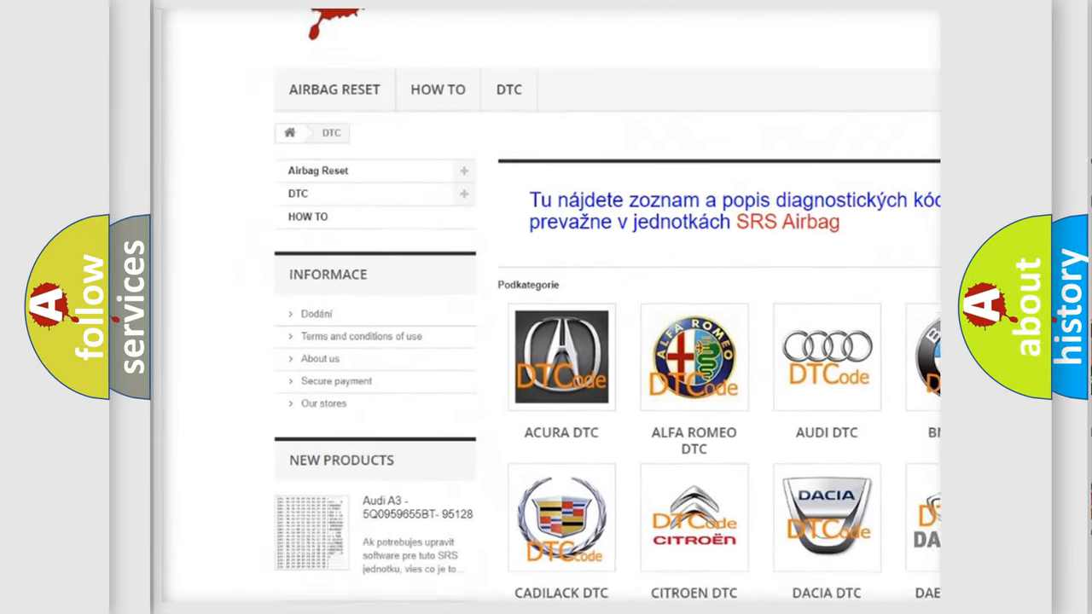
pyautogui.scroll(-3)
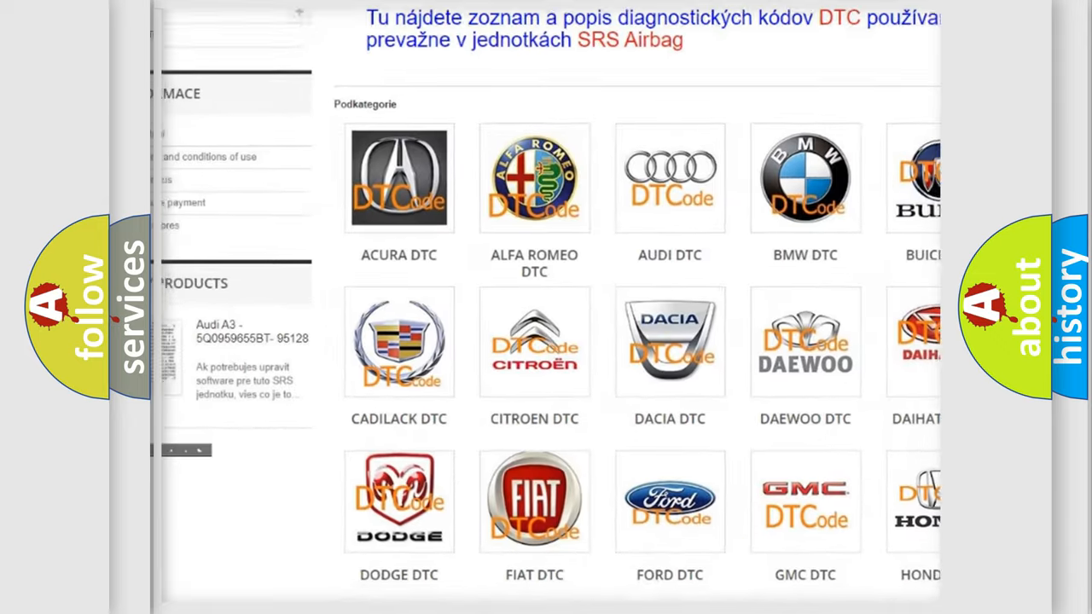
pyautogui.scroll(-3)
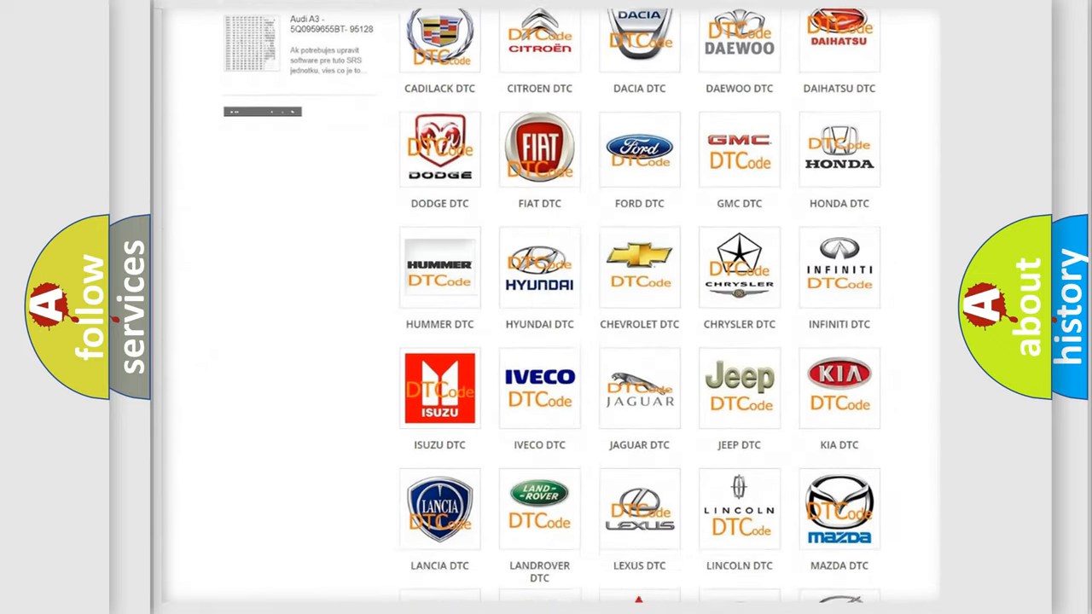
pyautogui.scroll(-3)
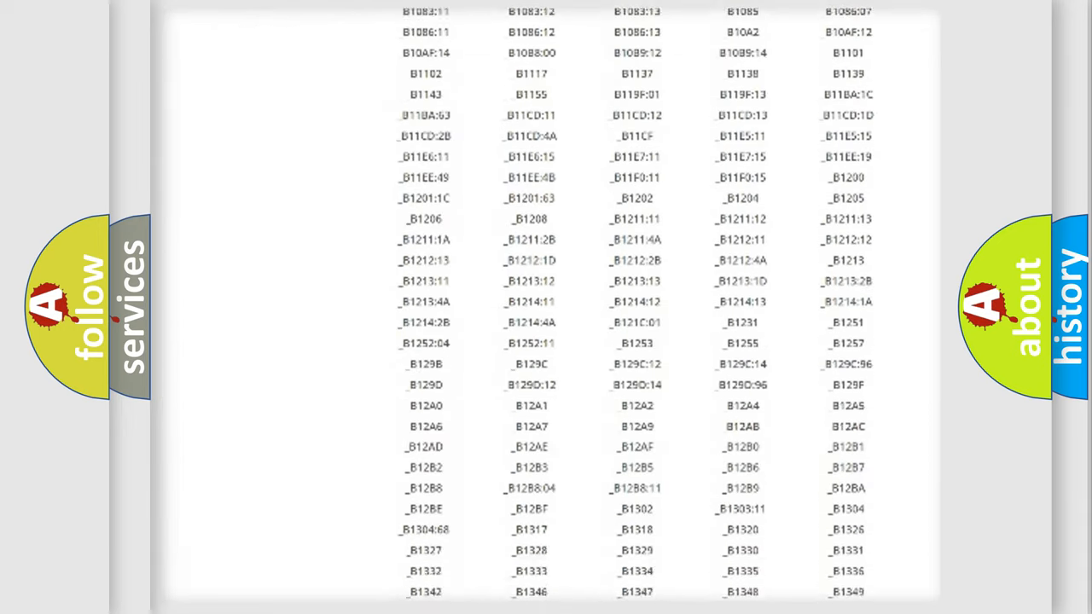
pyautogui.scroll(-3)
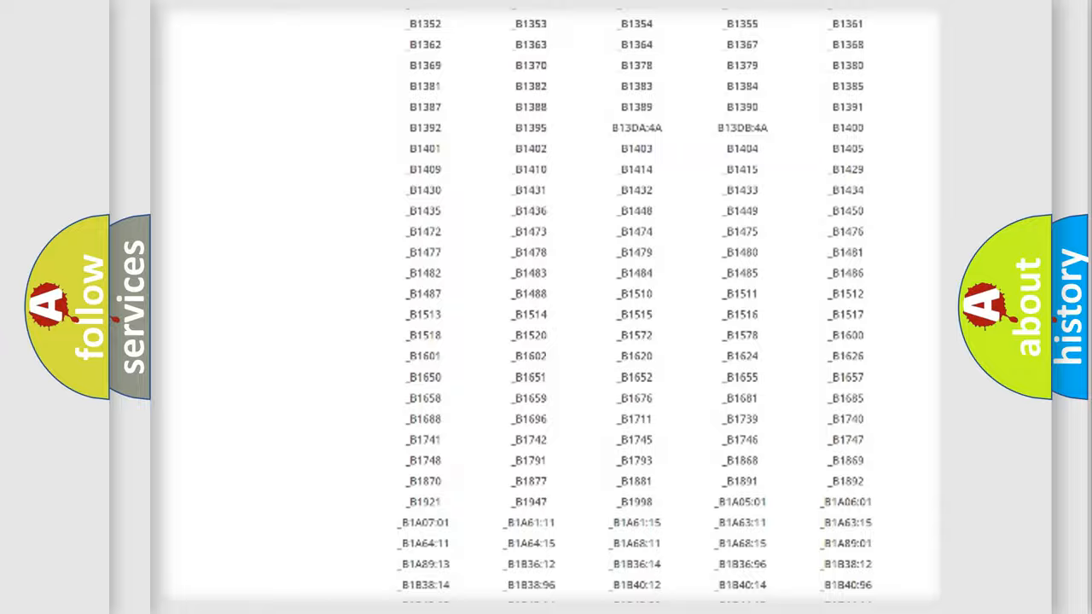